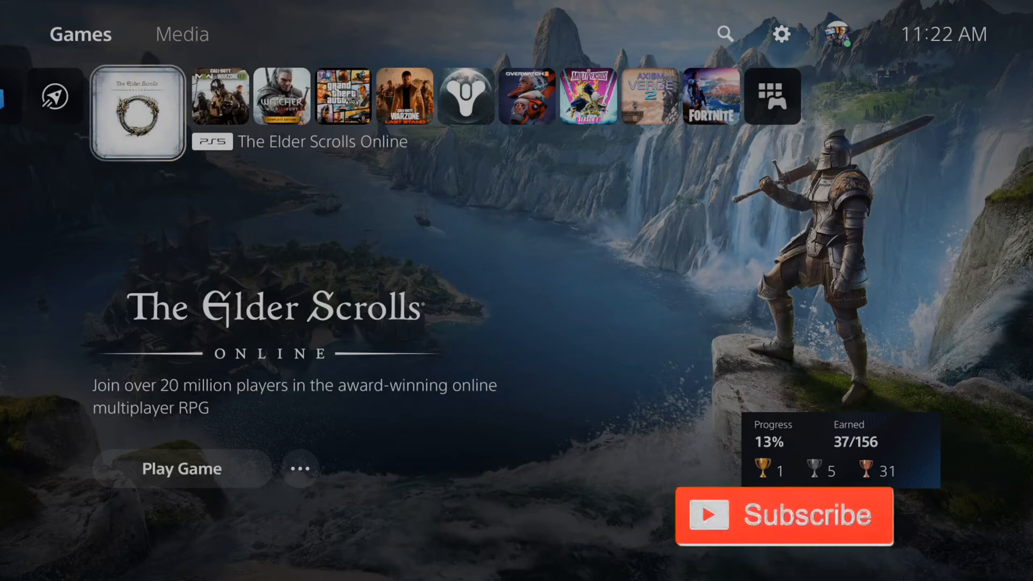
# Step: Check the downloads and uploads list from quick controls, then return home
pyautogui.click(213, 546)
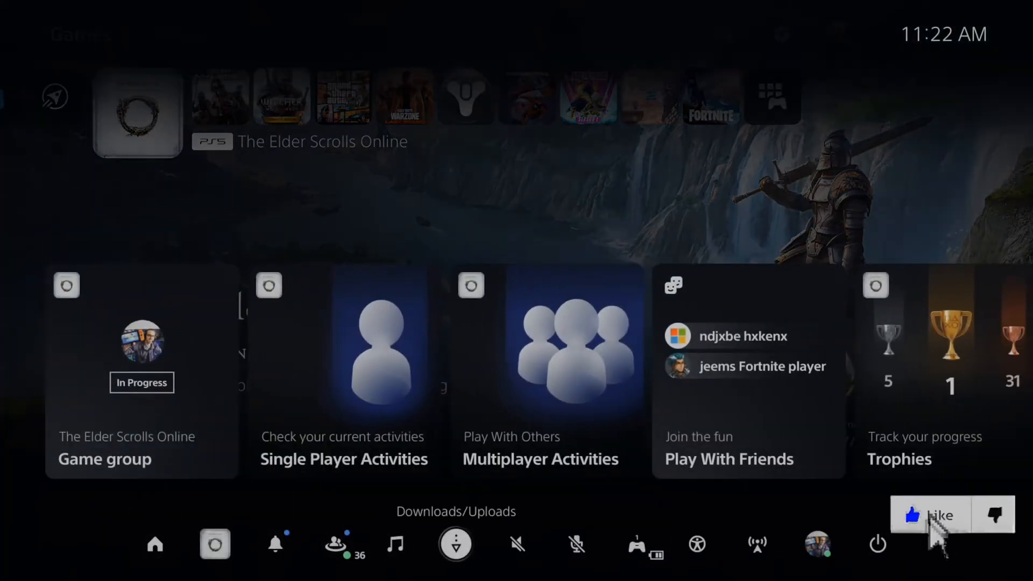
pyautogui.click(458, 547)
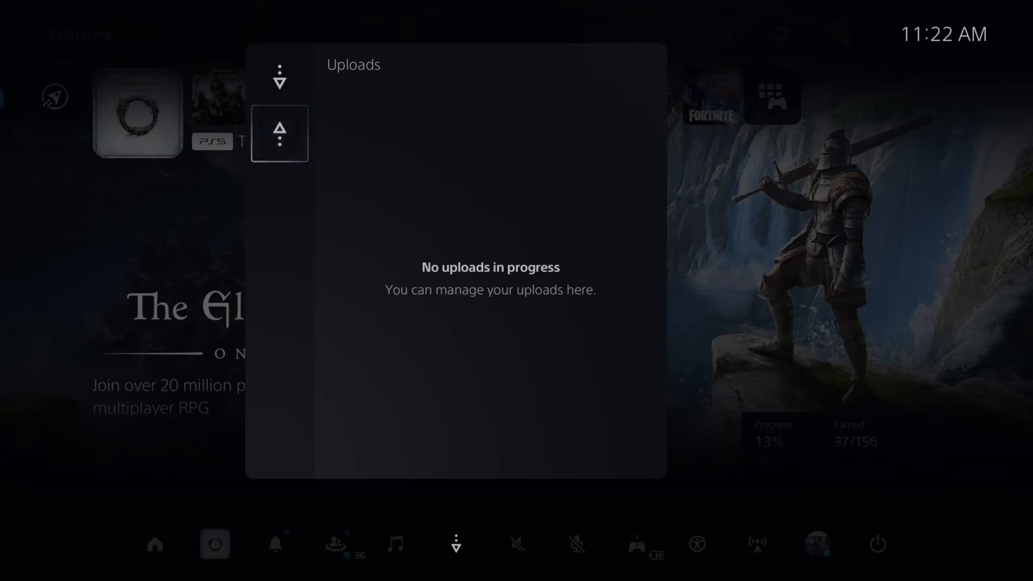
pyautogui.click(280, 76)
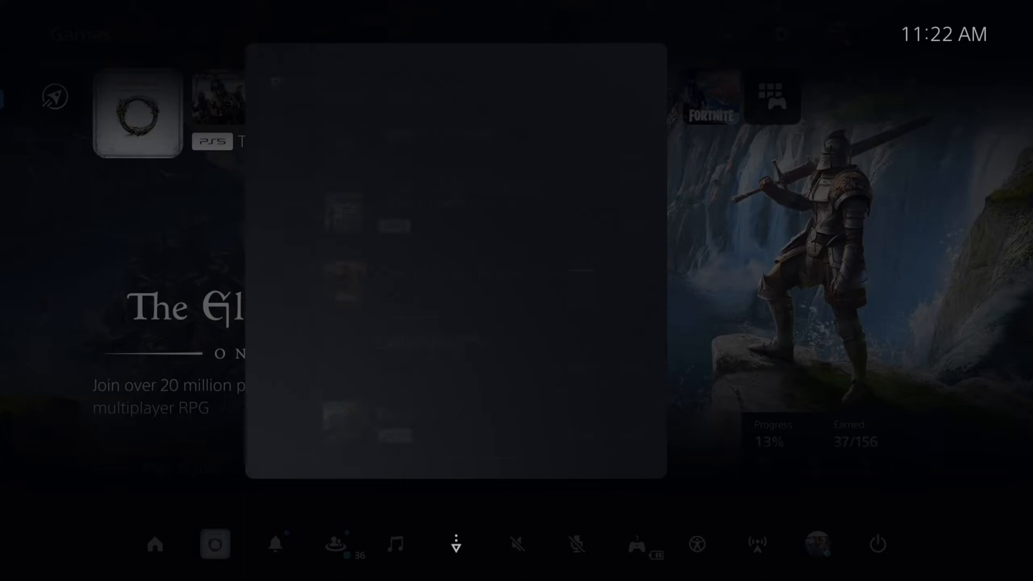
pyautogui.click(455, 545)
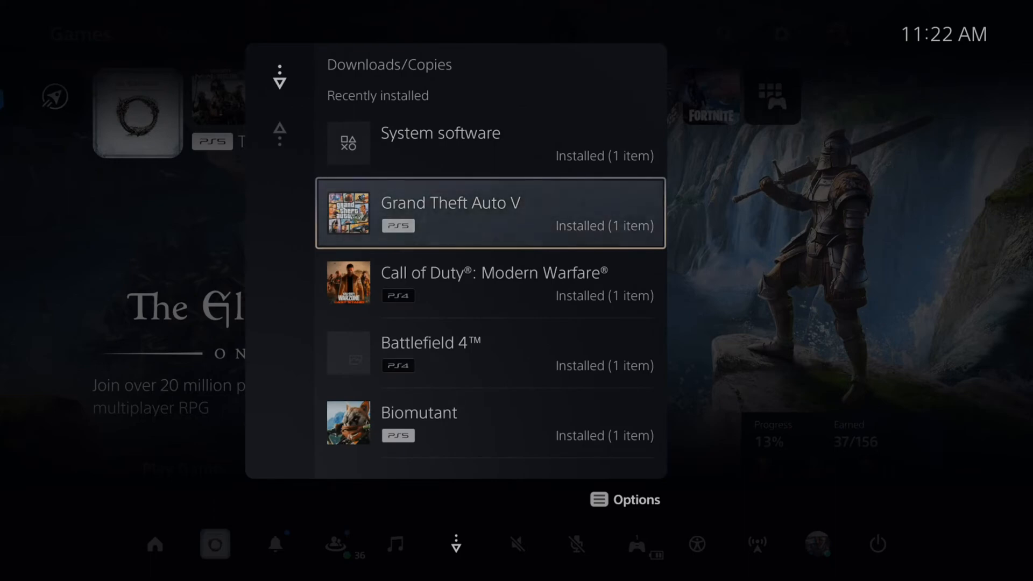
pyautogui.press('Escape')
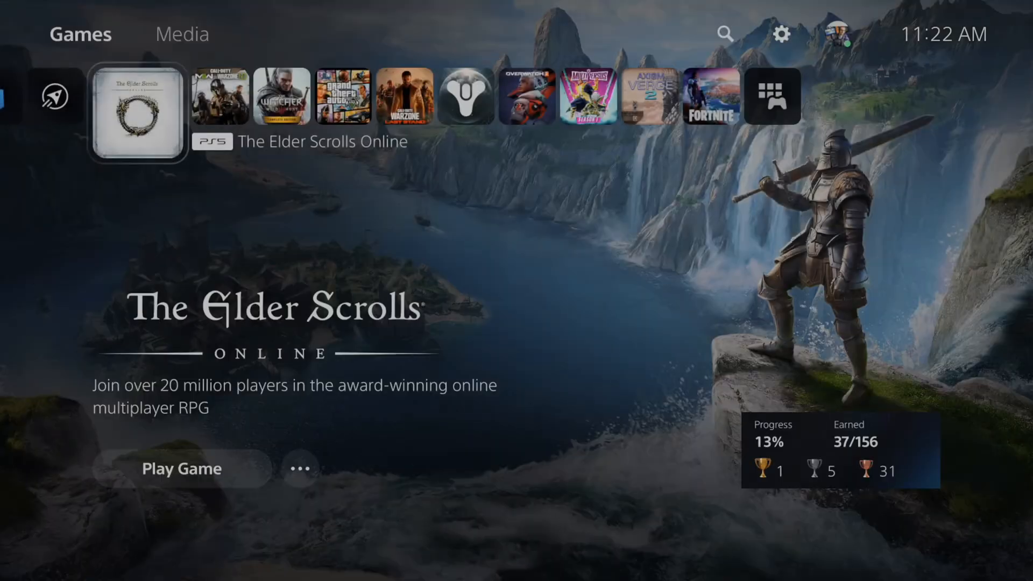
# Step: Close The Elder Scrolls Online from its options and open the gear-icon Settings
pyautogui.click(300, 469)
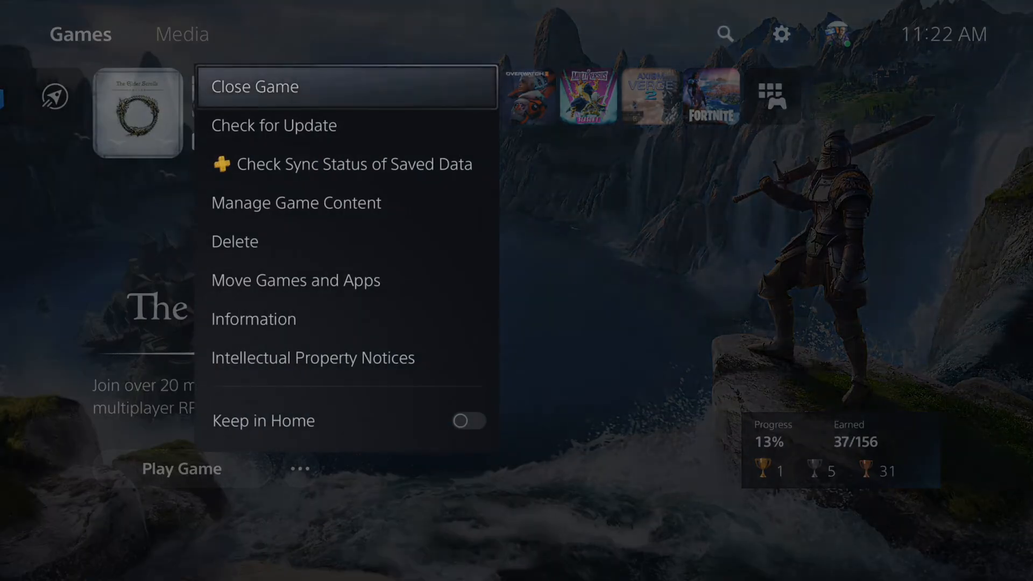
pyautogui.click(254, 86)
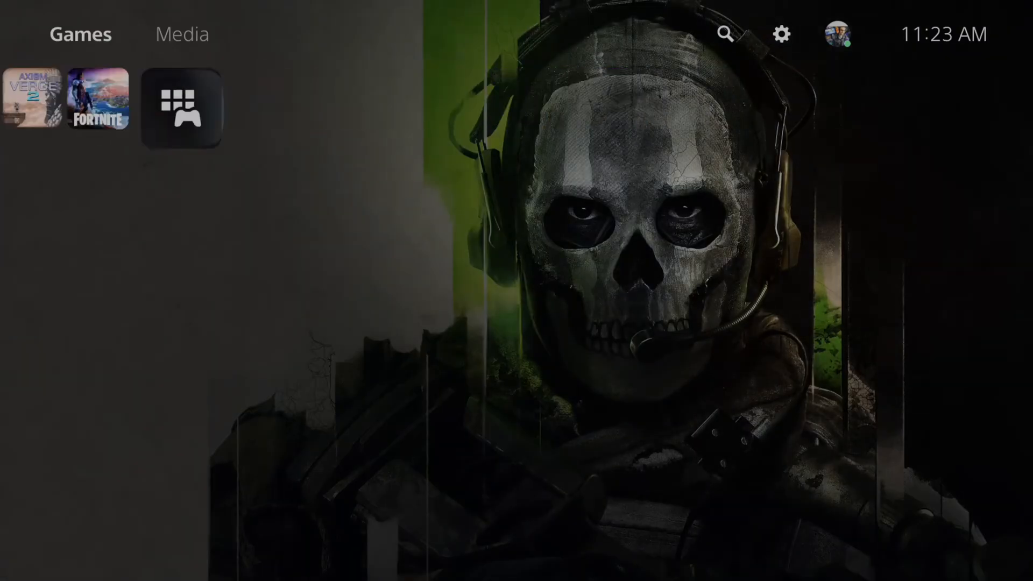
pyautogui.click(186, 105)
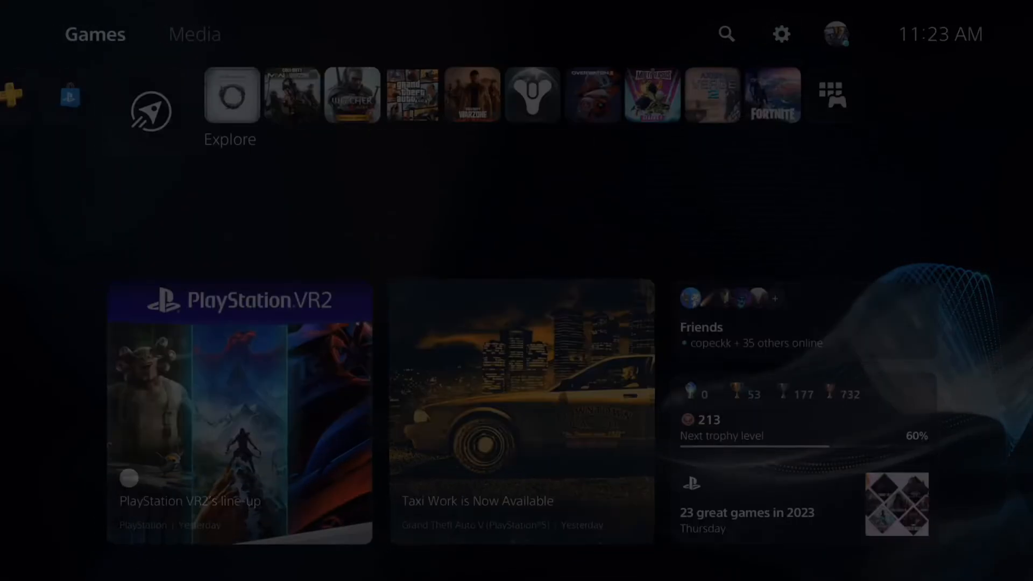
pyautogui.click(781, 33)
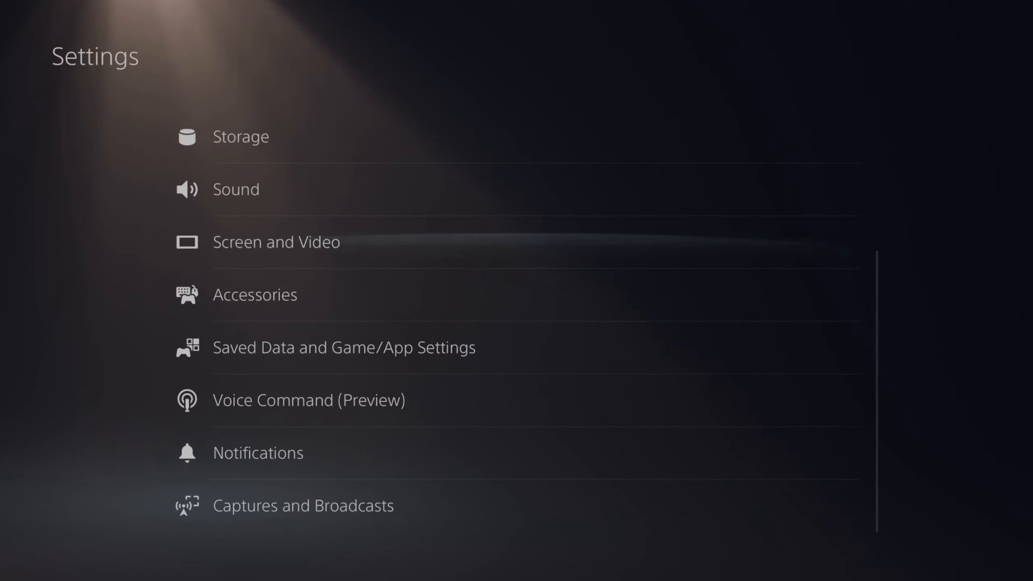
# Step: Run Restore Licenses under Users and Accounts > Other, back at main Settings
pyautogui.scroll(3)
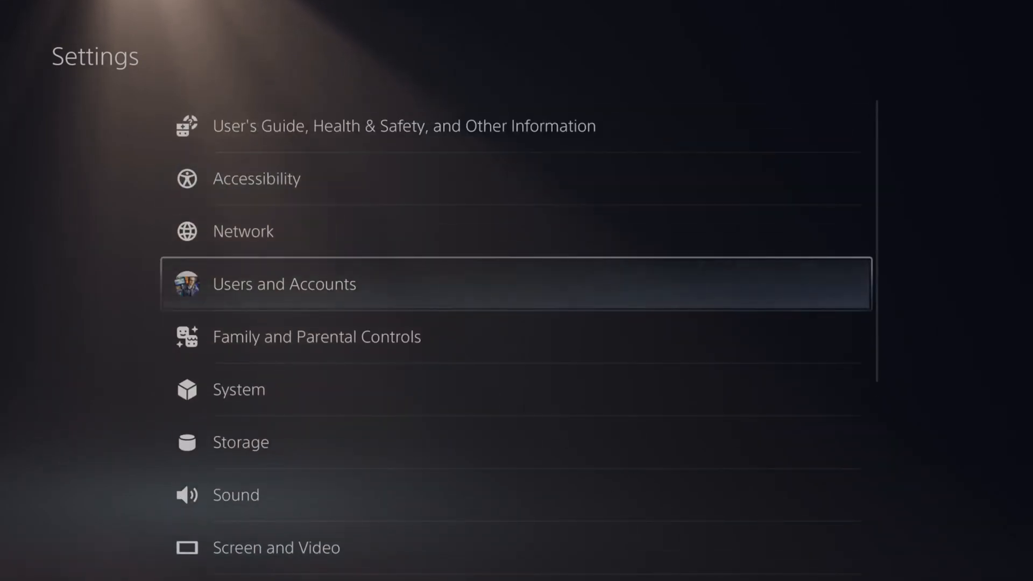
pyautogui.click(285, 284)
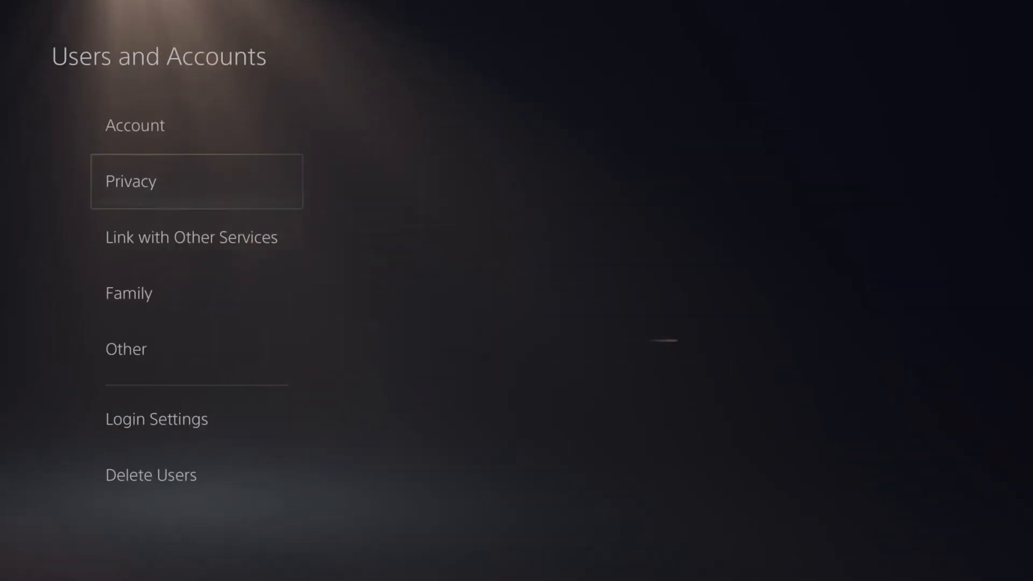
pyautogui.click(126, 349)
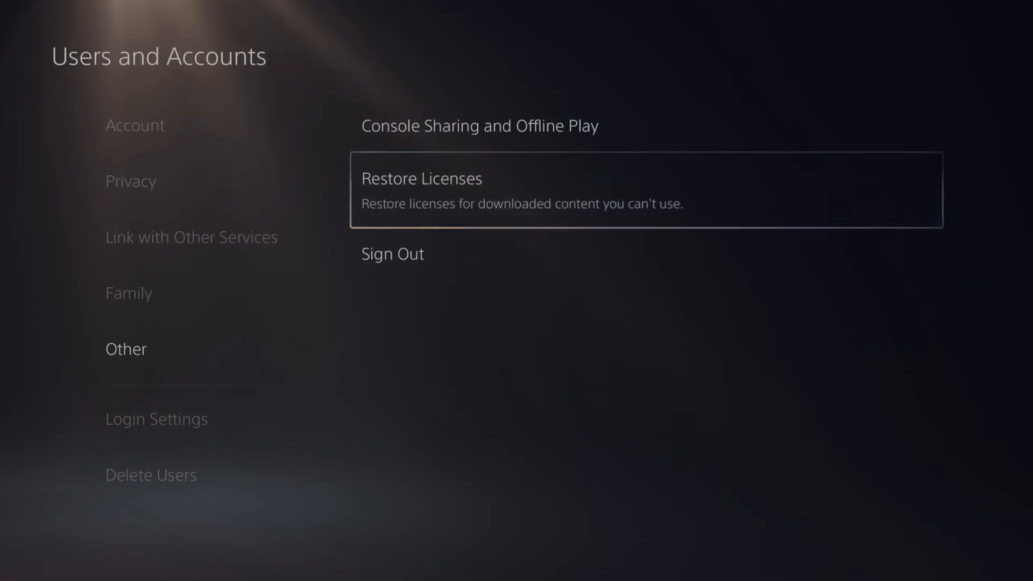
pyautogui.click(422, 178)
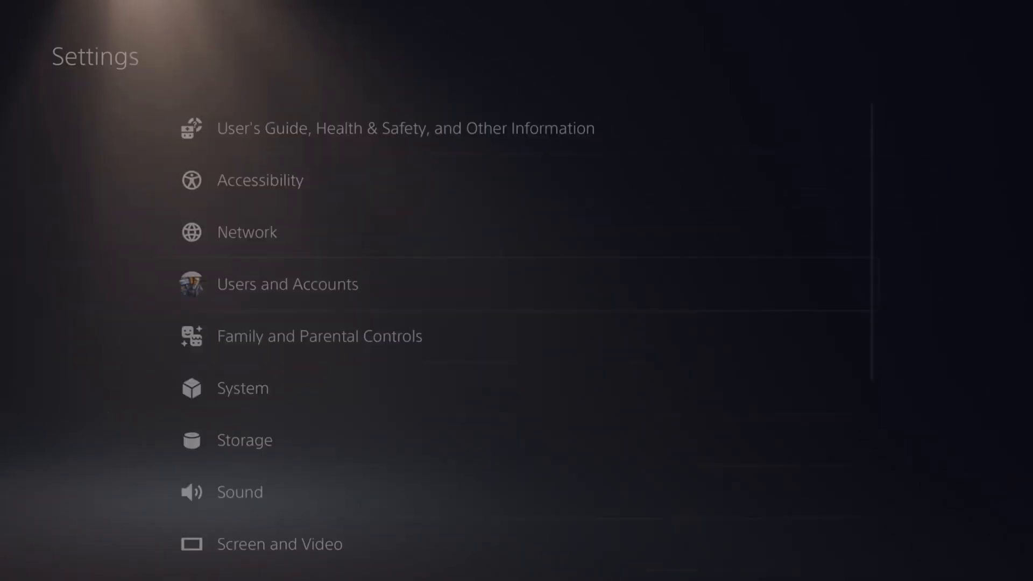
# Step: Reach Wired LAN 1's Advanced Settings through Network > Set Up Internet Connection
pyautogui.click(247, 232)
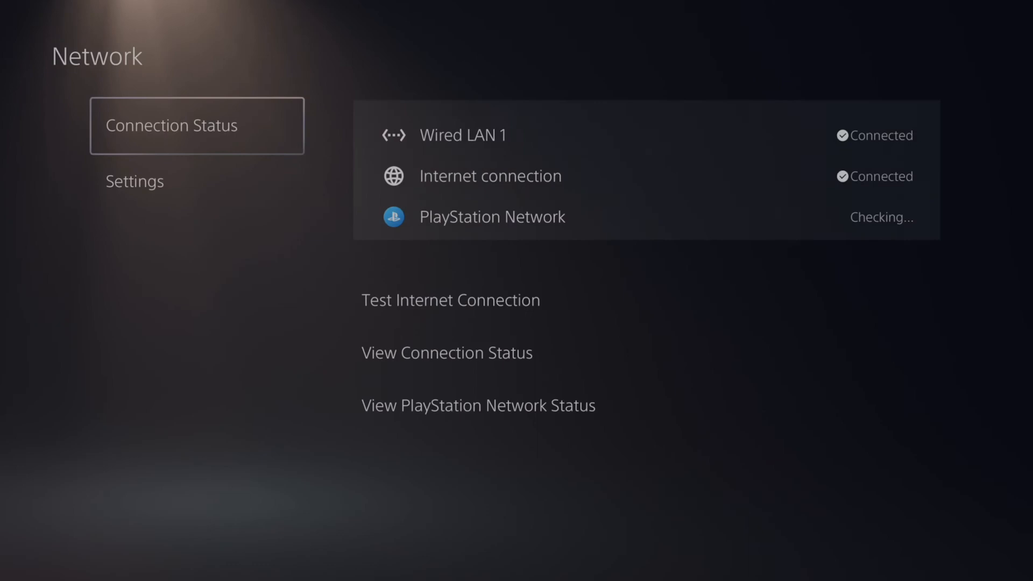
pyautogui.click(134, 195)
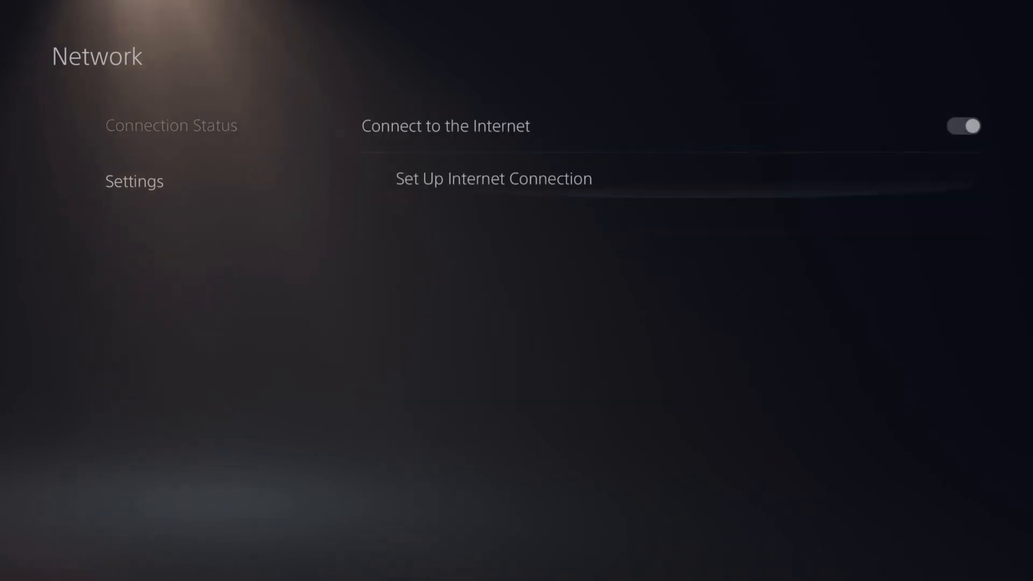
pyautogui.click(491, 178)
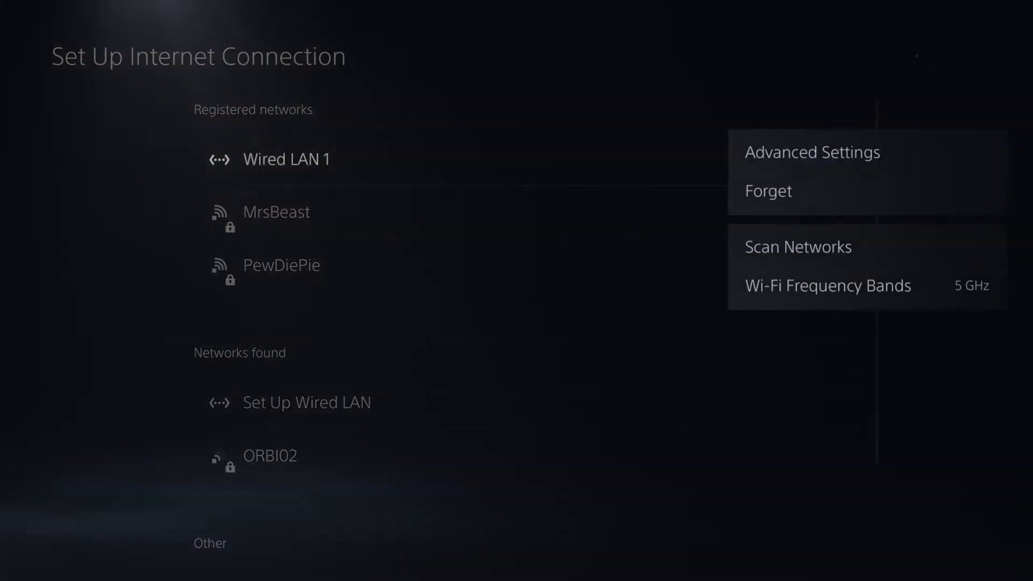
pyautogui.click(812, 152)
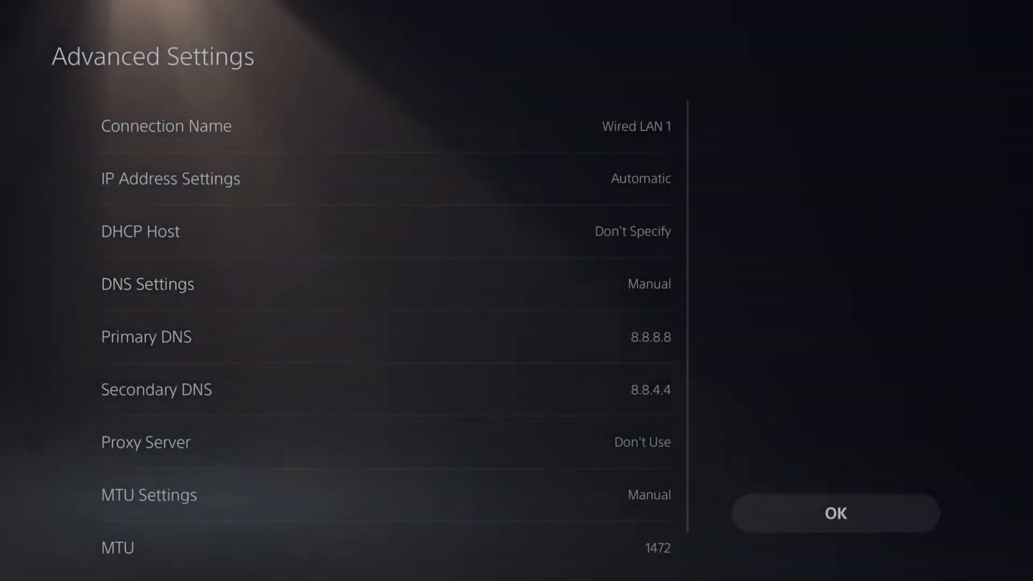
# Step: Enter Primary DNS 8.8.8.8, Secondary DNS 8.8.4.4 and MTU 1472, then confirm with OK
pyautogui.click(651, 338)
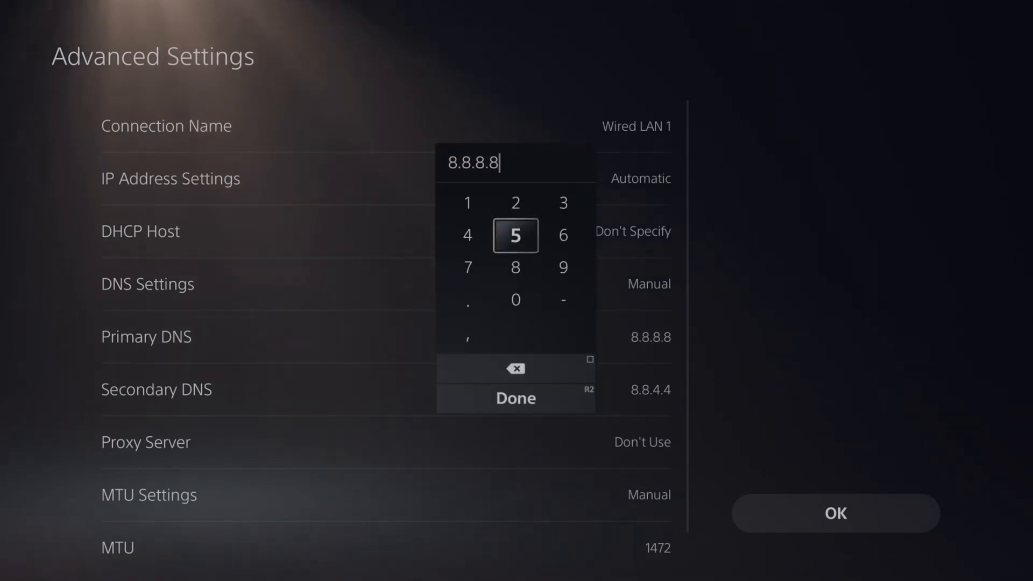
pyautogui.click(516, 398)
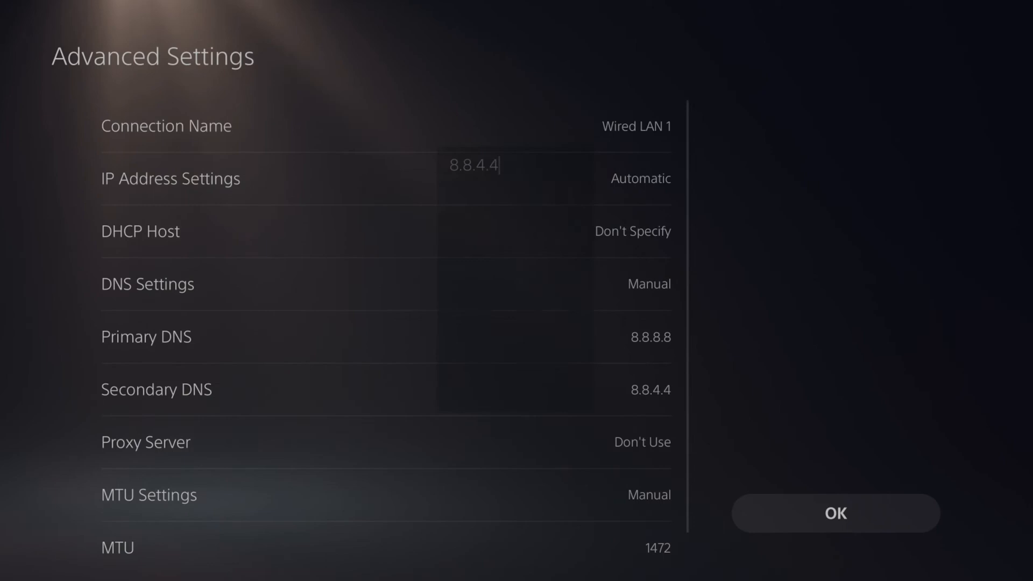
pyautogui.click(476, 164)
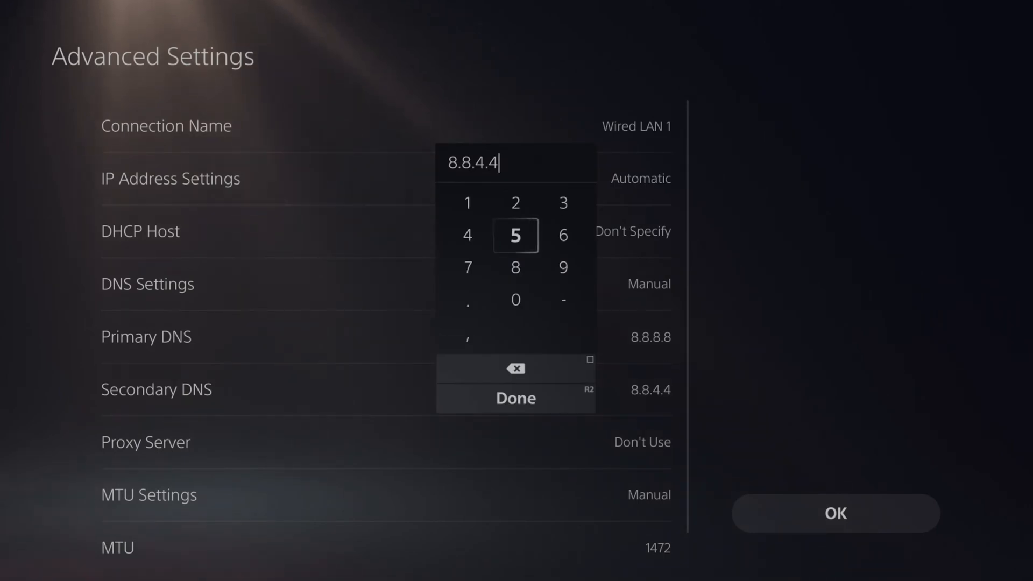
pyautogui.click(516, 397)
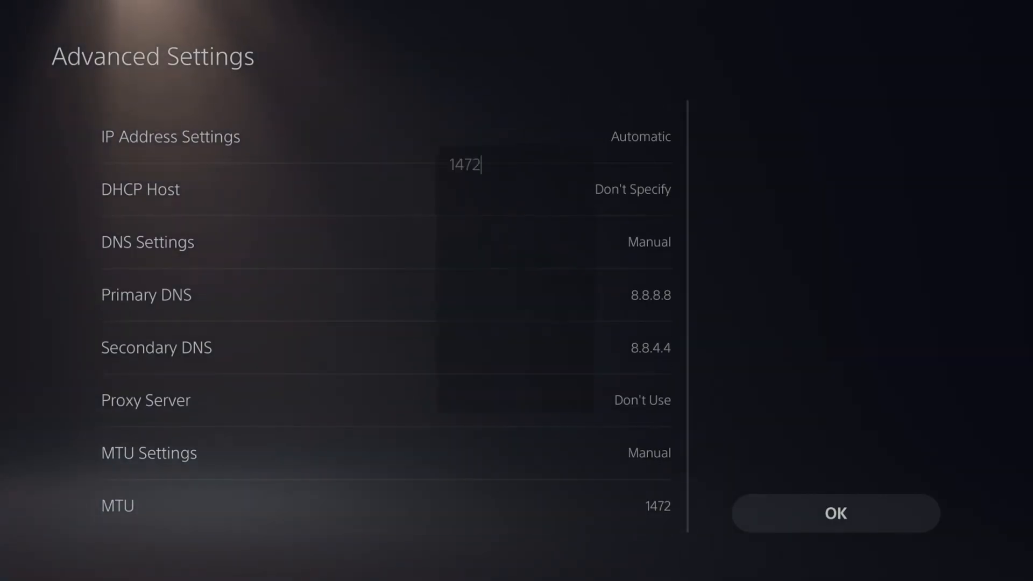
pyautogui.click(836, 514)
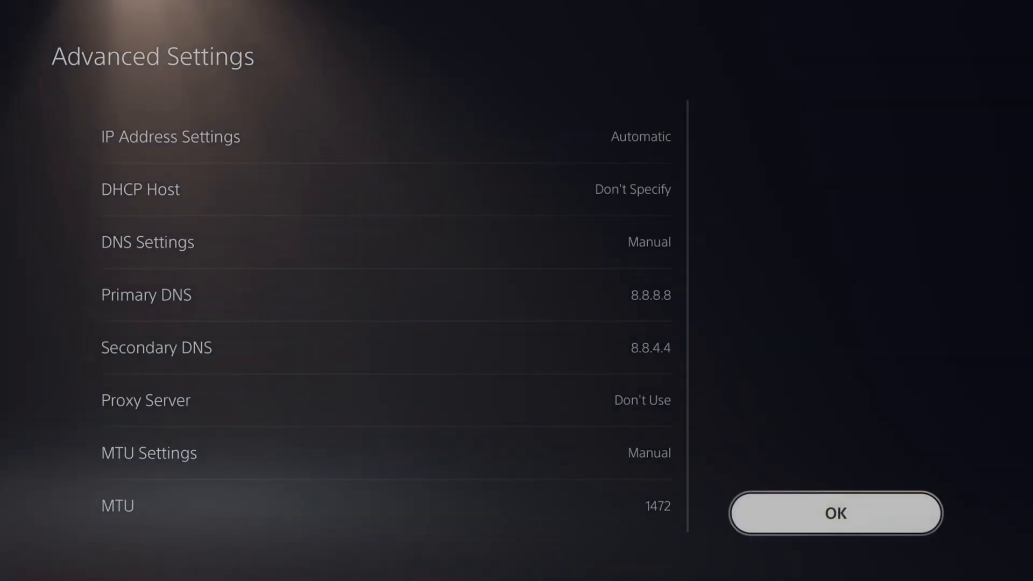
pyautogui.click(837, 514)
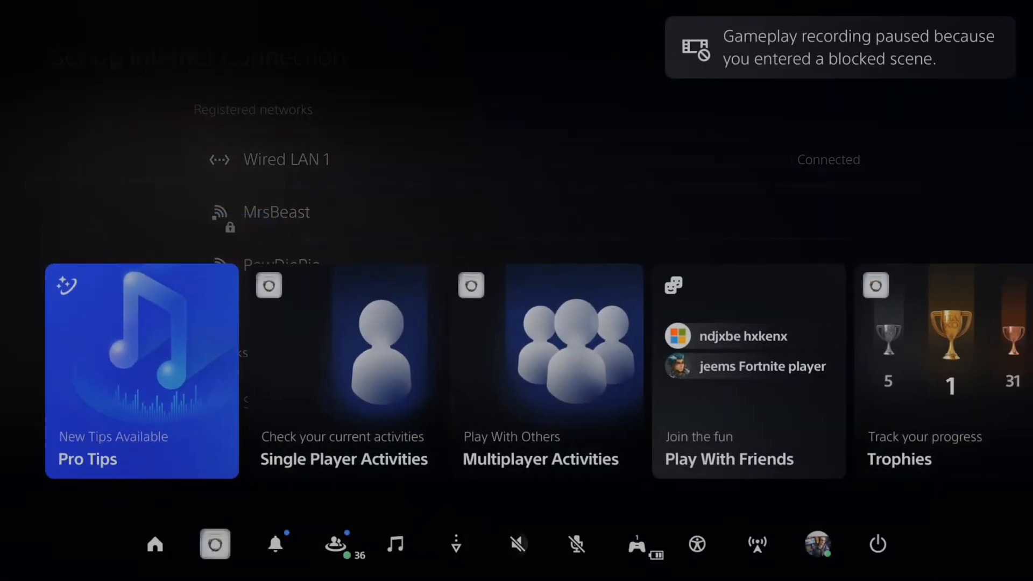
# Step: Choose Turn Off PS5 from the Control Center power menu
pyautogui.click(877, 544)
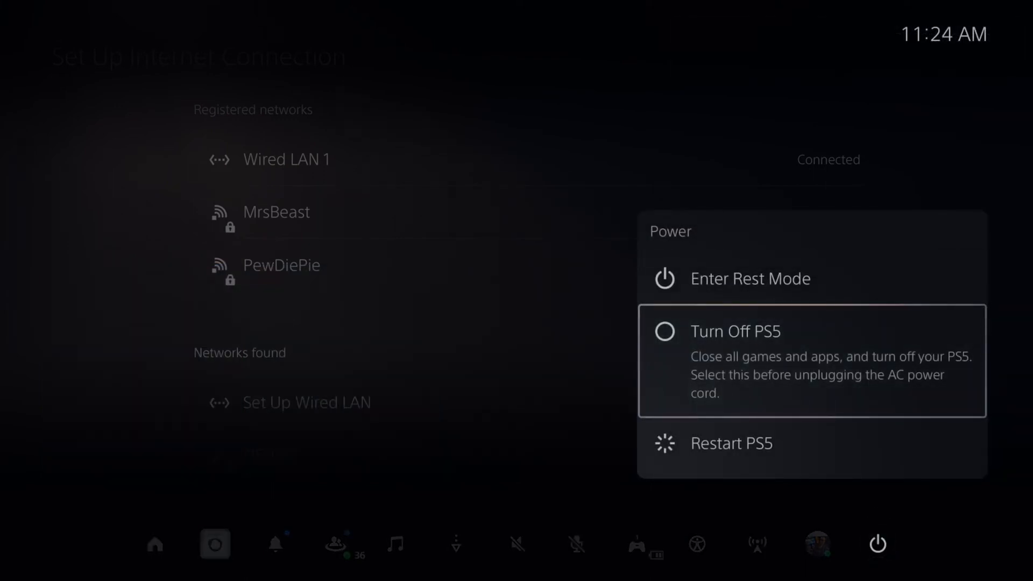
pyautogui.click(736, 331)
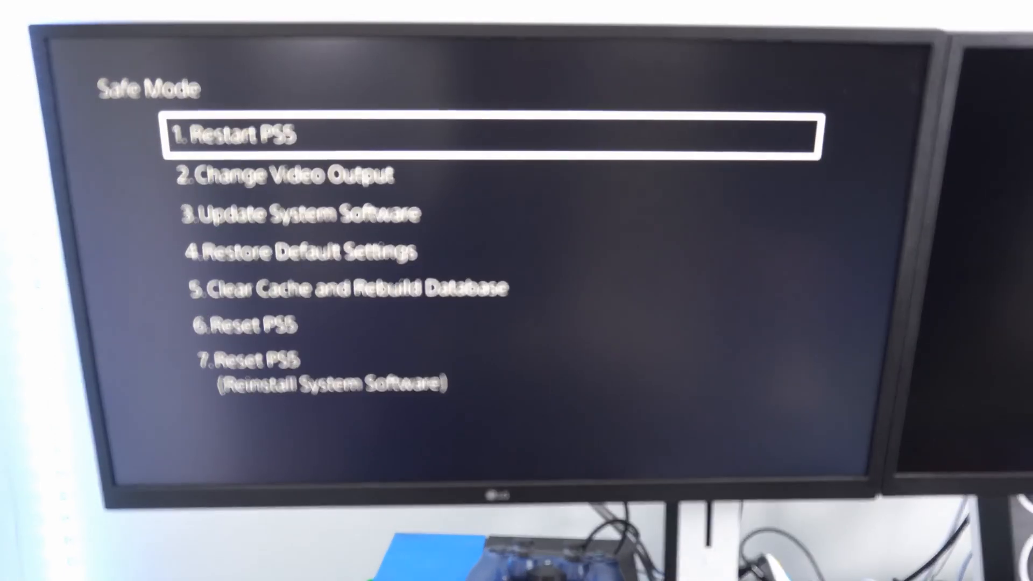
# Step: Move down the Safe Mode menu to the system software update option
pyautogui.press('down')
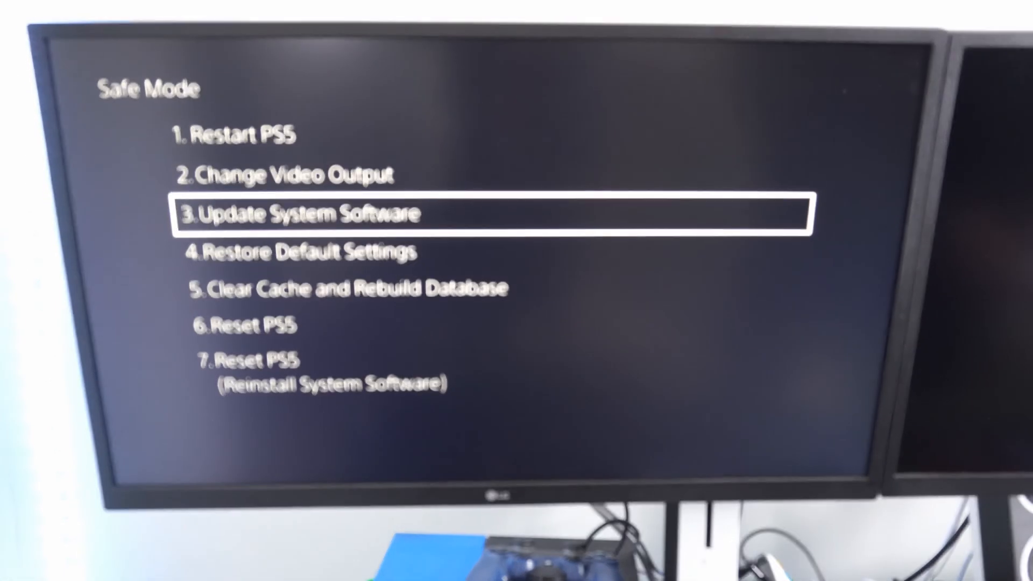